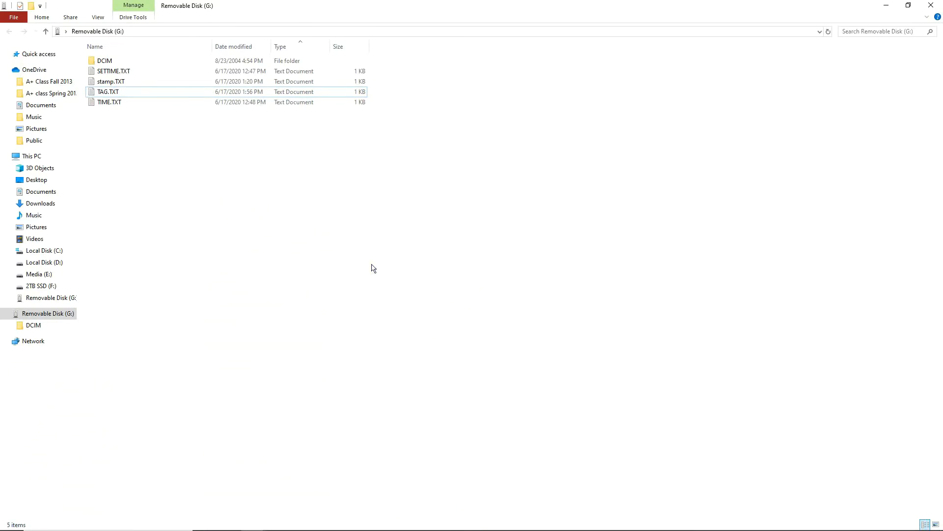
# Step: Open SETTIME.TXT from the memory card in Notepad for editing
pyautogui.click(175, 197)
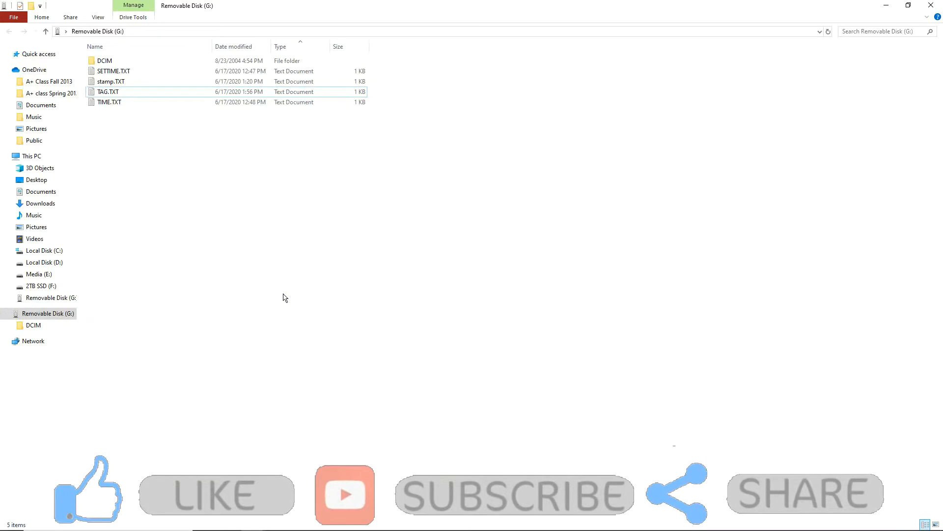
pyautogui.moveTo(186, 243)
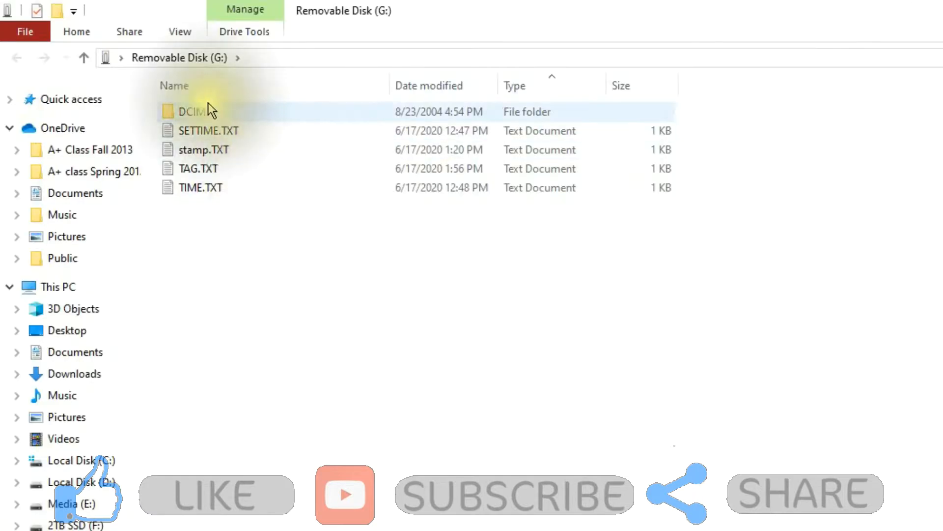
pyautogui.click(208, 131)
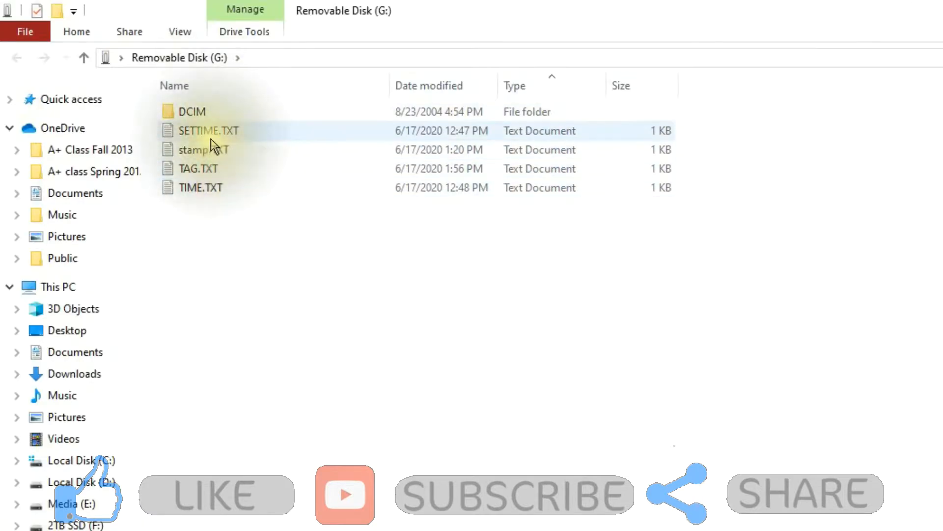
pyautogui.moveTo(203, 157)
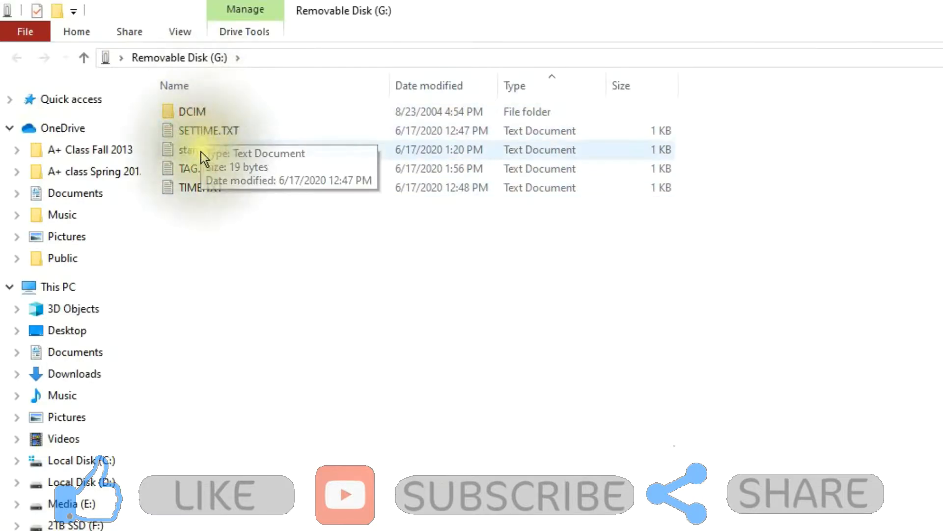
pyautogui.moveTo(212, 208)
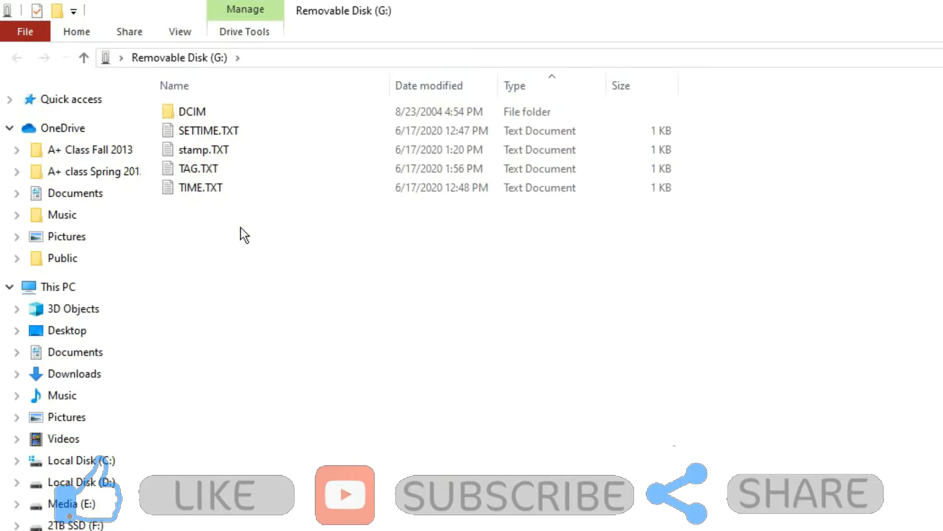
pyautogui.moveTo(201, 131)
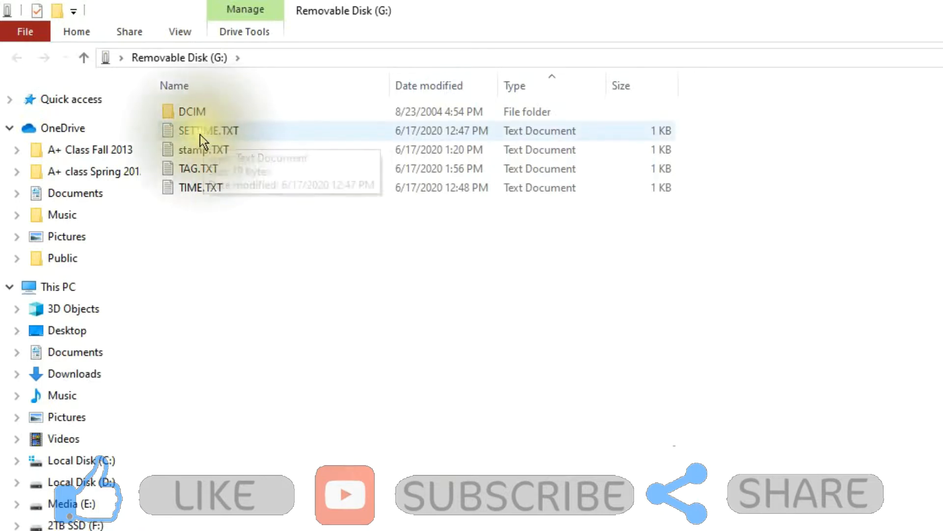
pyautogui.moveTo(217, 138)
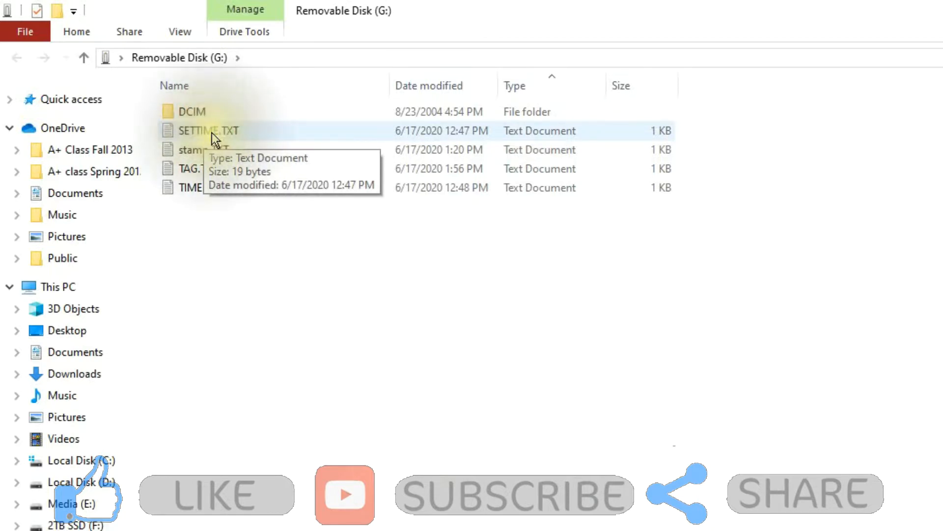
pyautogui.doubleClick(208, 131)
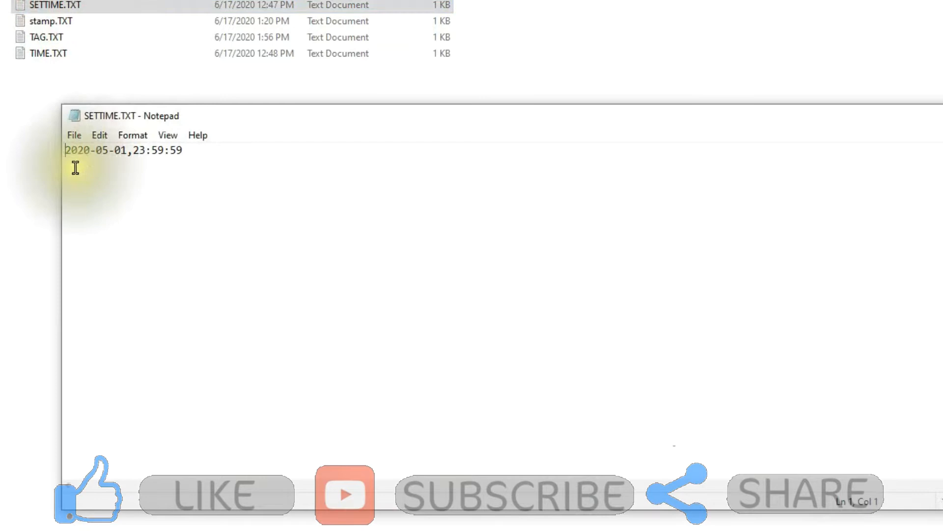
pyautogui.moveTo(117, 152)
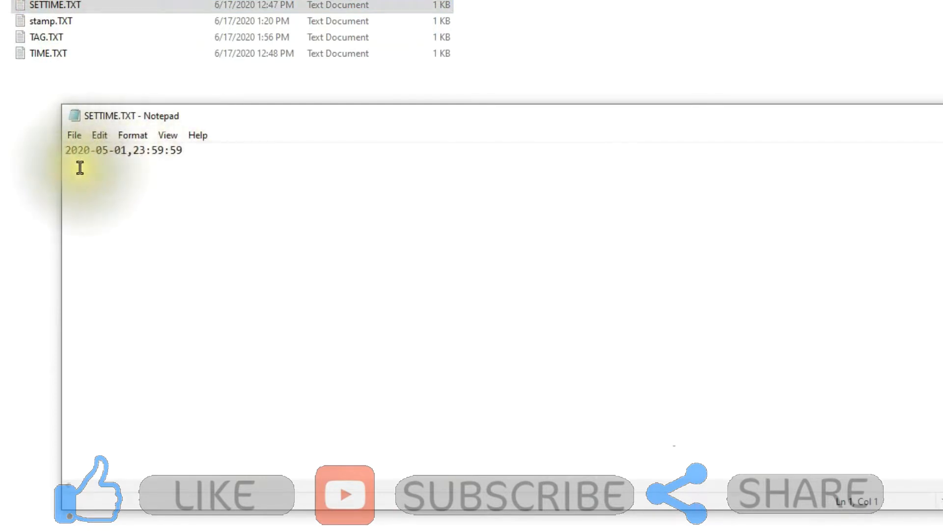
pyautogui.moveTo(161, 150)
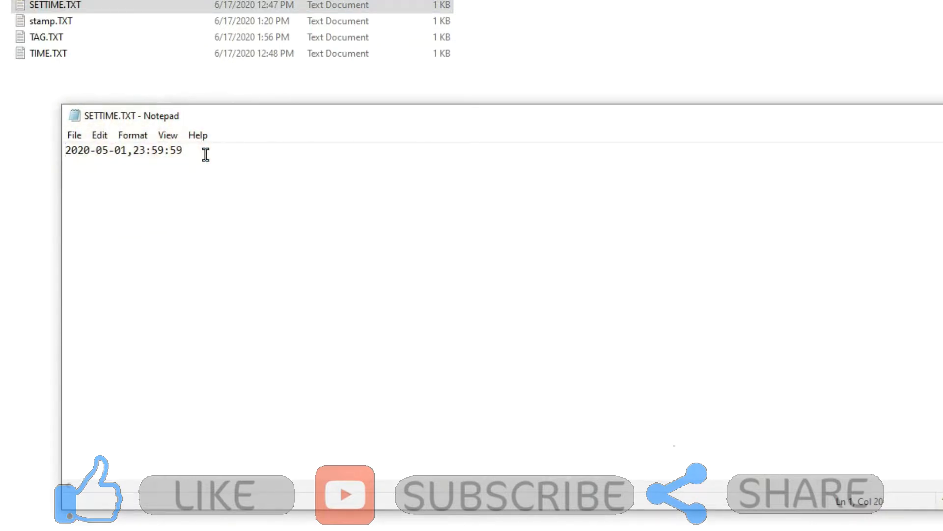
# Step: Correct the first line to 2020-05-01,23:59:59, leaving an empty second line, after retyping and erasing 'no'
pyautogui.write(',')
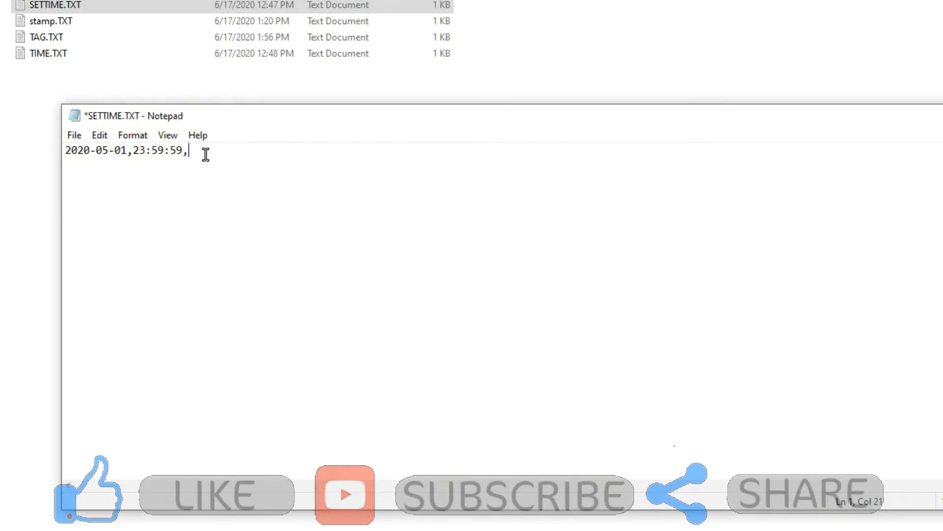
pyautogui.write('n')
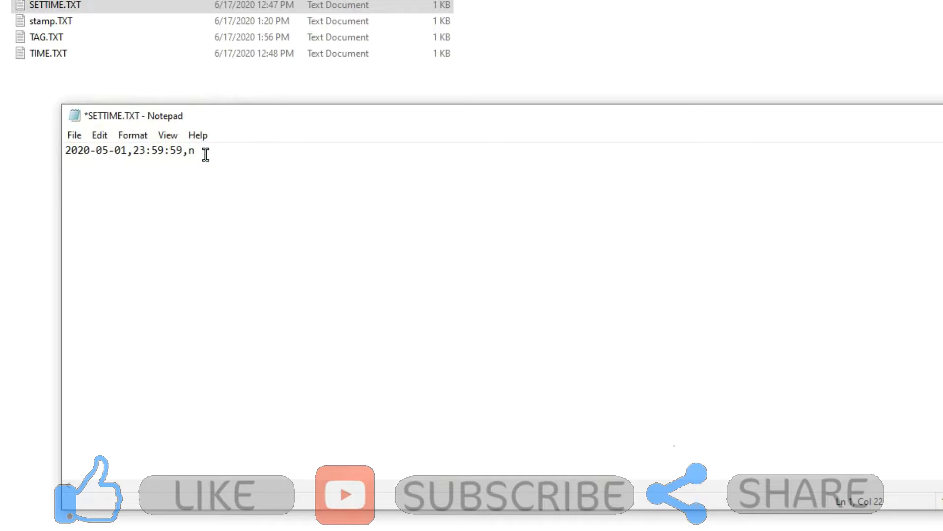
pyautogui.press('Backspace')
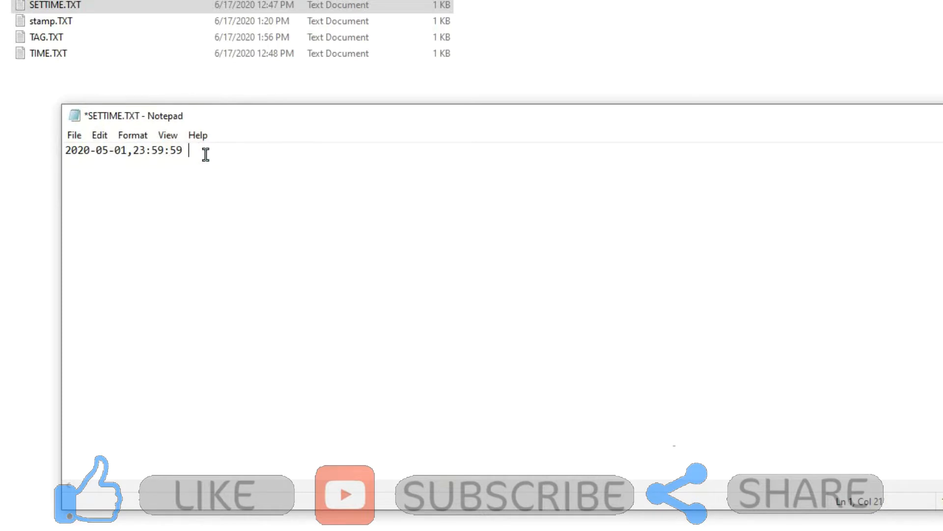
pyautogui.write('n')
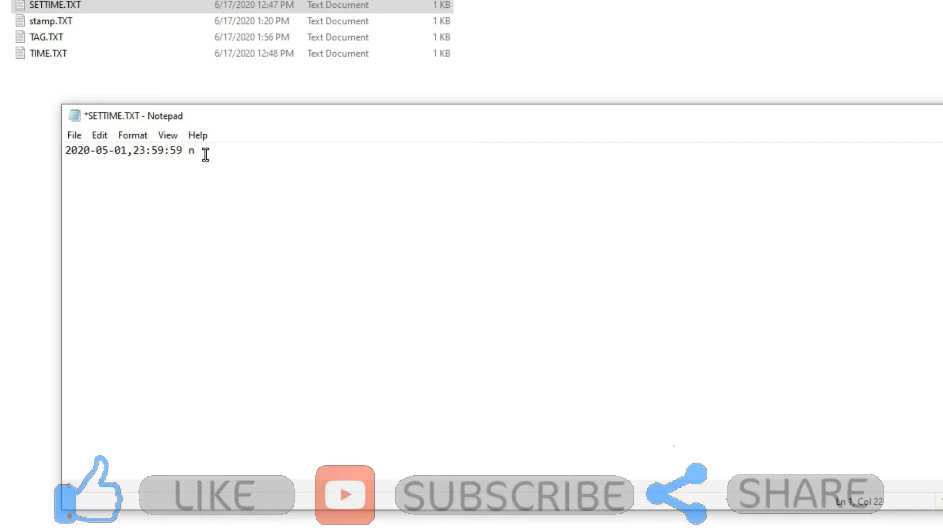
pyautogui.press('Backspace')
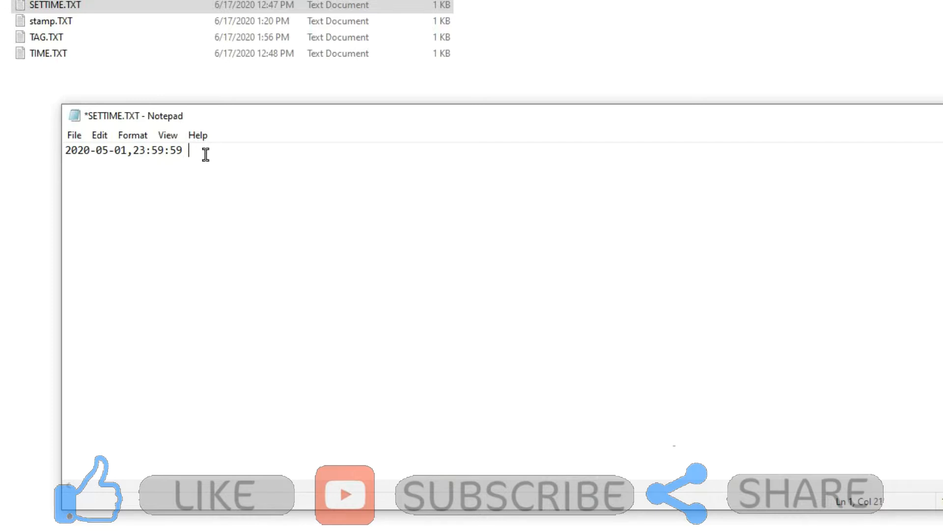
pyautogui.write('no')
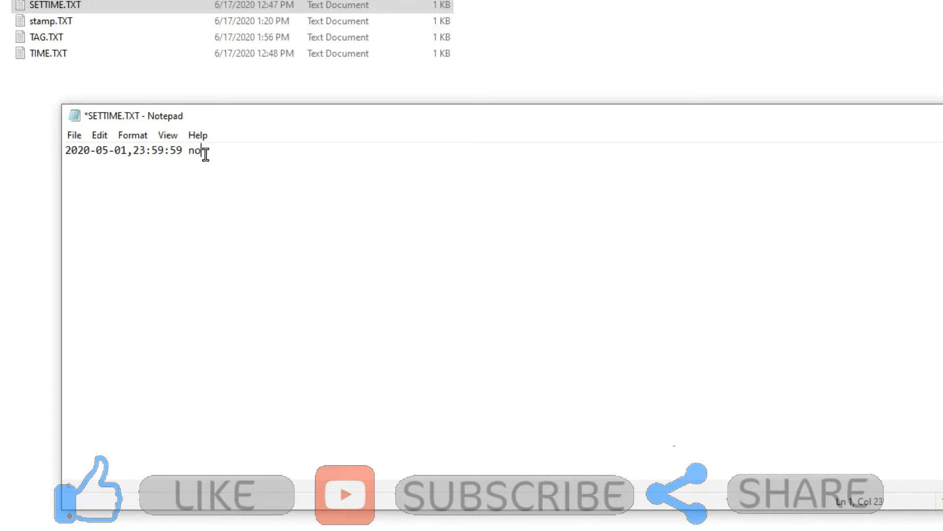
pyautogui.press('Backspace')
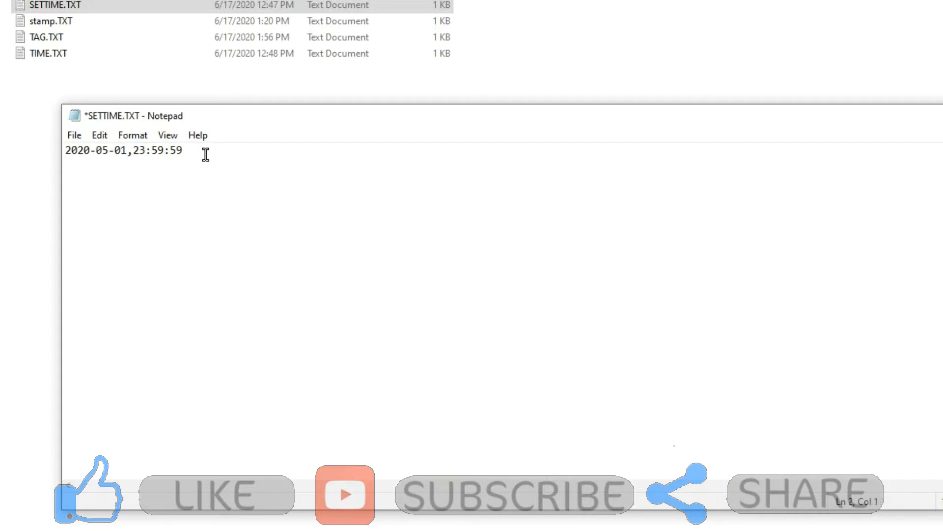
pyautogui.write('no')
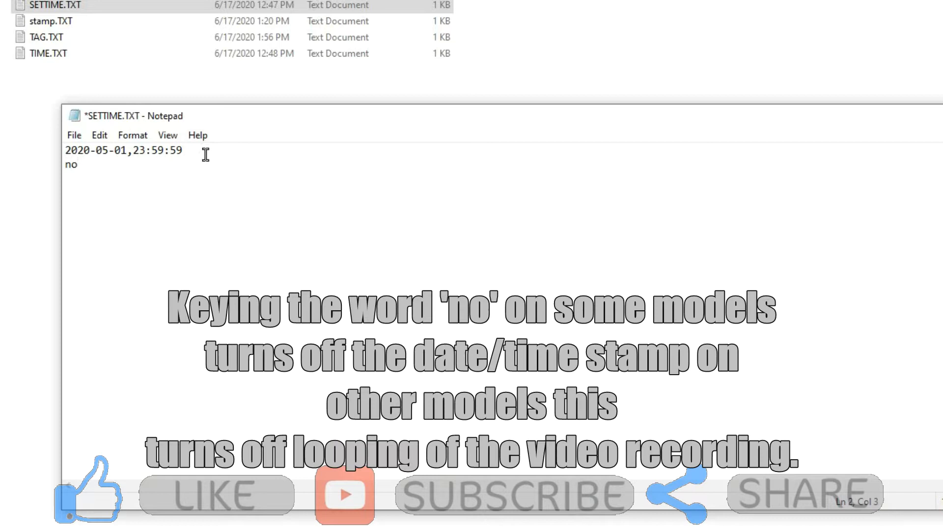
pyautogui.press('Backspace')
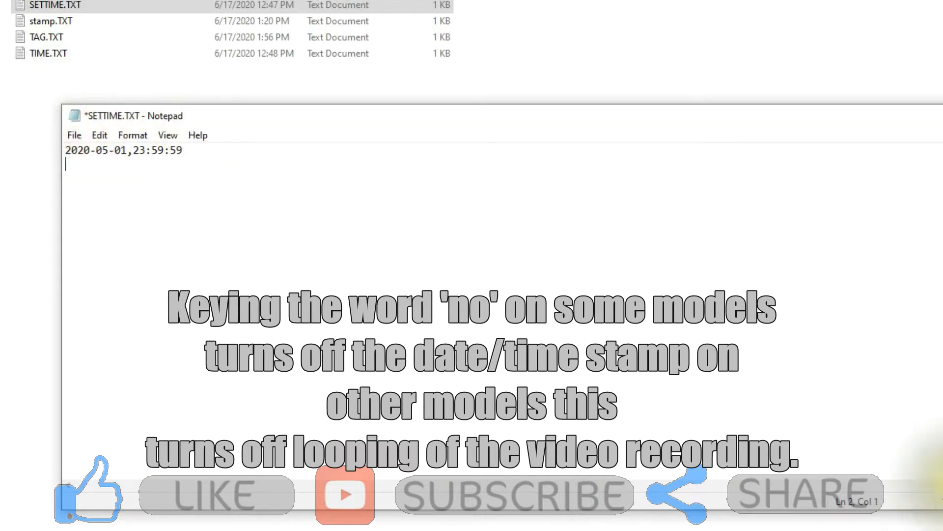
pyautogui.moveTo(90, 140)
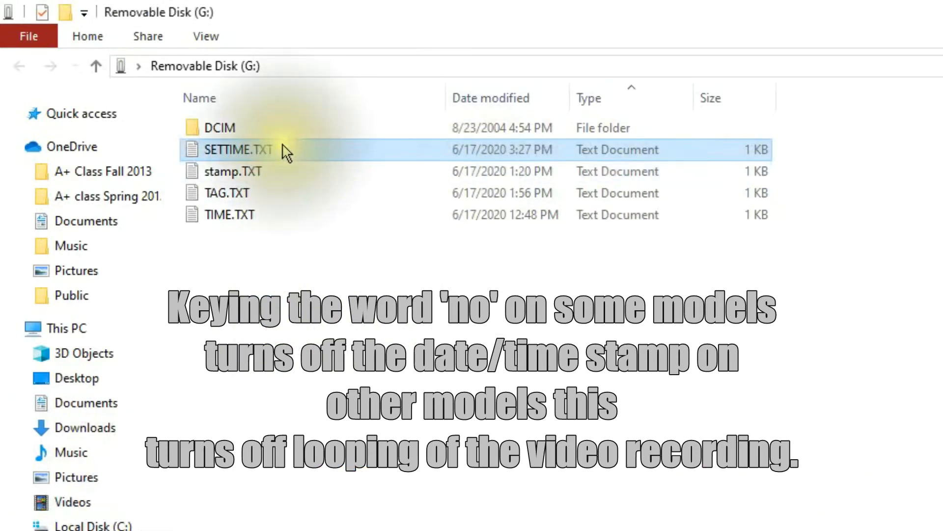
pyautogui.moveTo(289, 153)
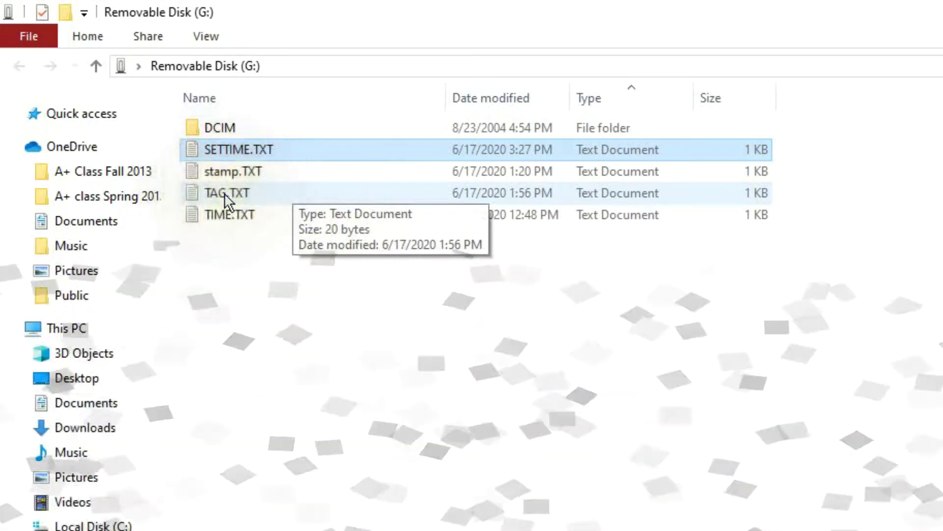
pyautogui.doubleClick(227, 193)
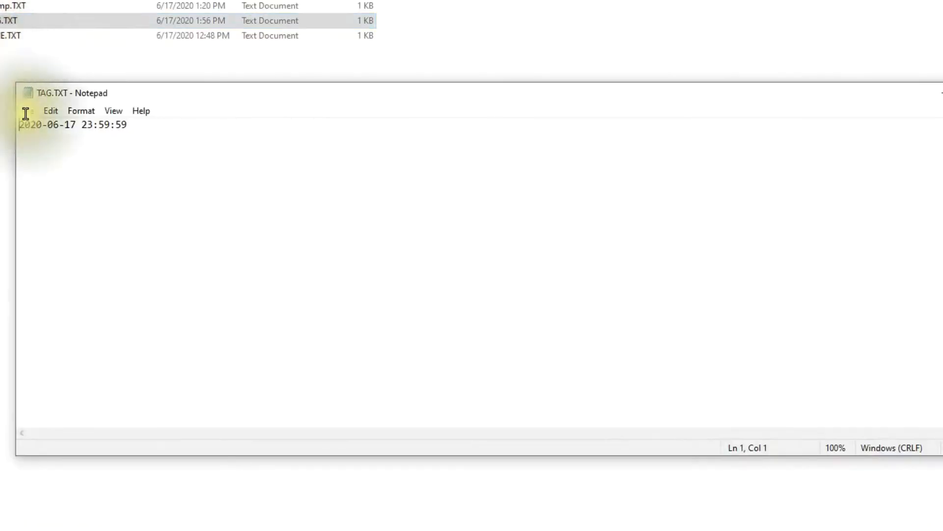
pyautogui.moveTo(154, 128)
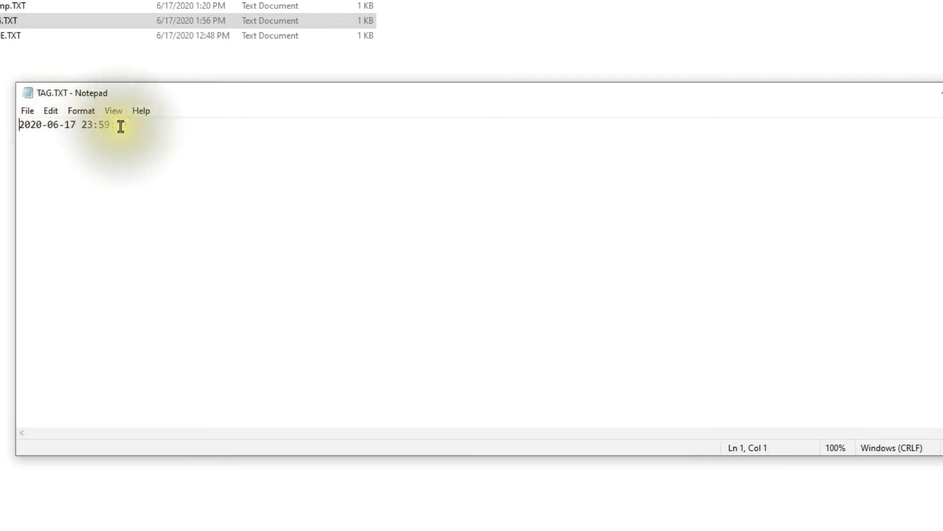
pyautogui.write(':59')
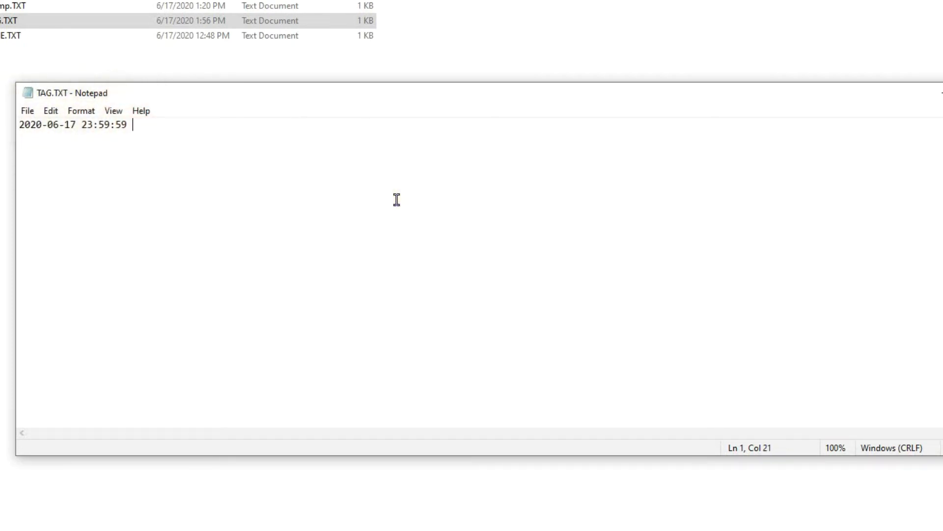
pyautogui.write('n')
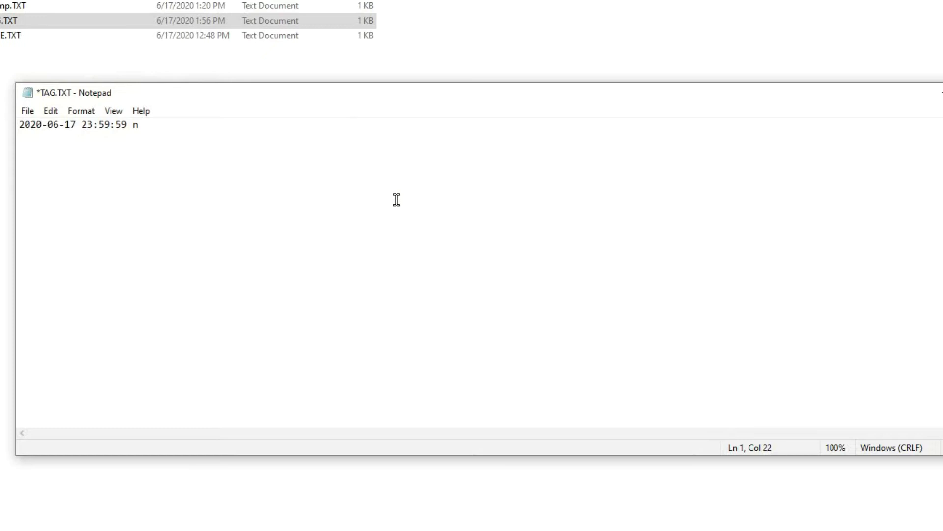
pyautogui.moveTo(113, 98)
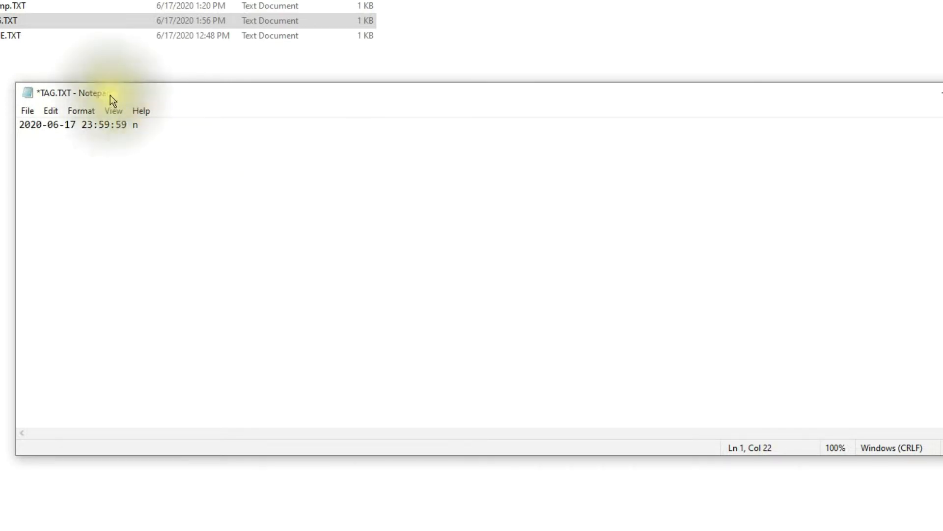
pyautogui.moveTo(134, 168)
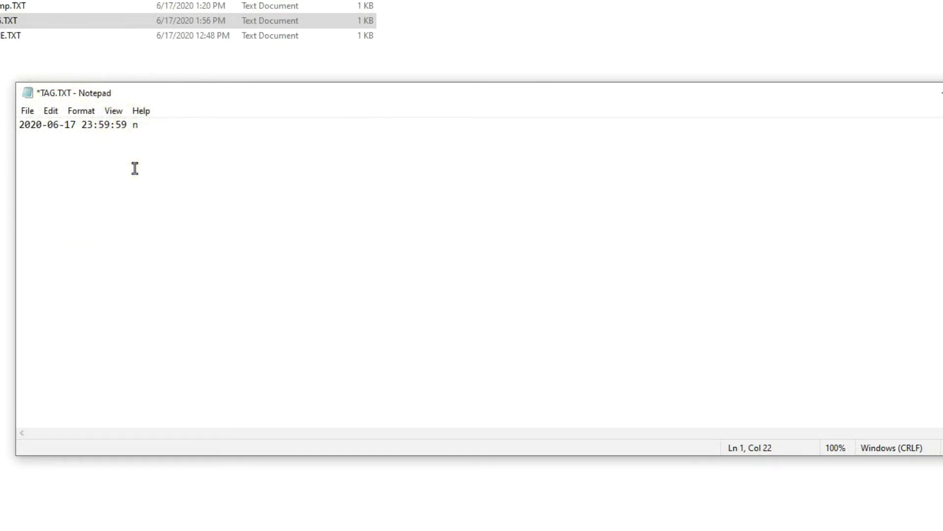
pyautogui.press('Backspace')
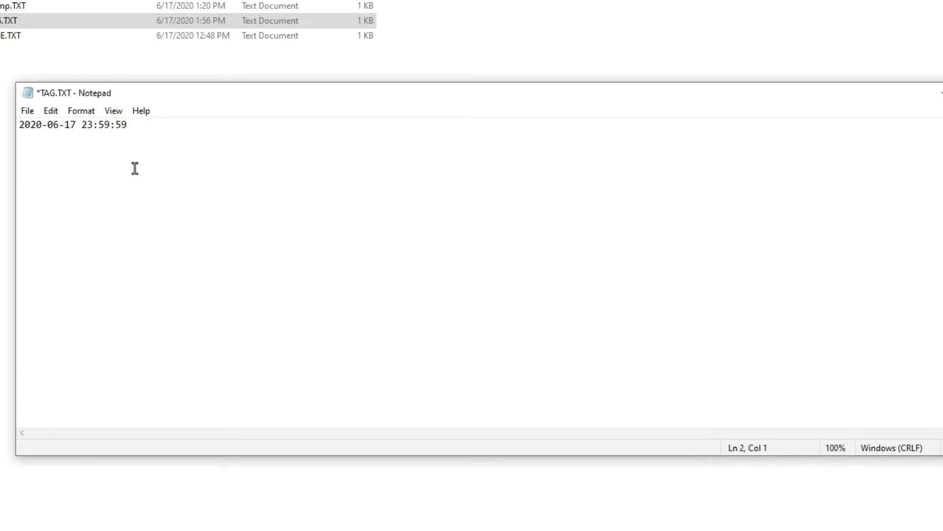
# Step: Try and remove 'no' on the second line, then close TAG.TXT saving the changes
pyautogui.write('no')
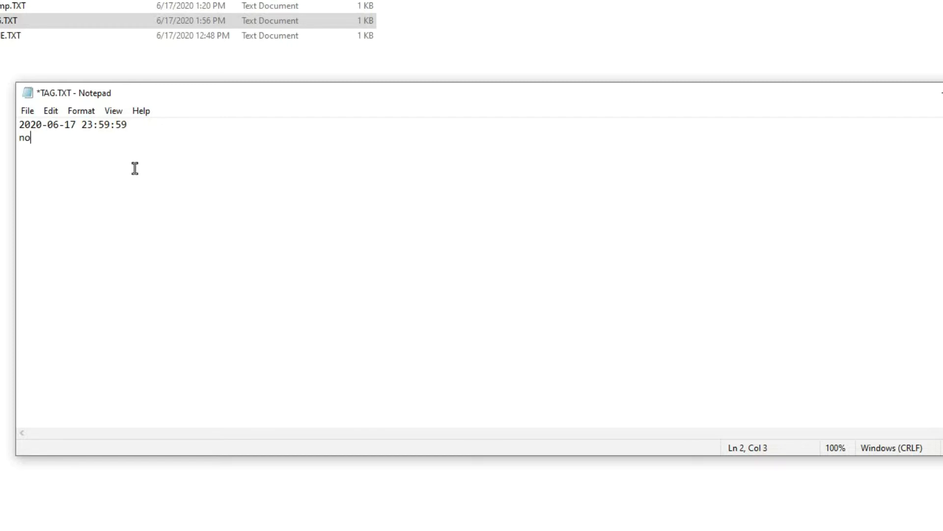
pyautogui.press('Backspace')
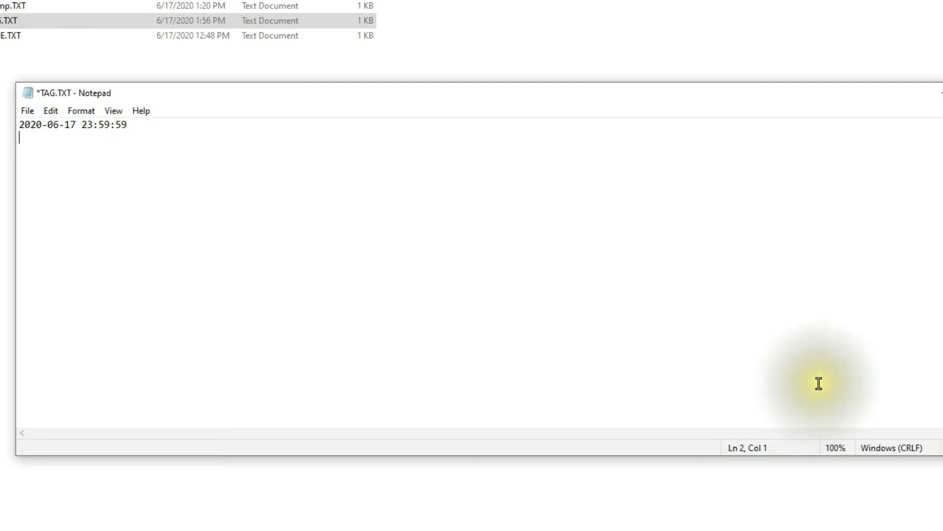
pyautogui.moveTo(938, 135)
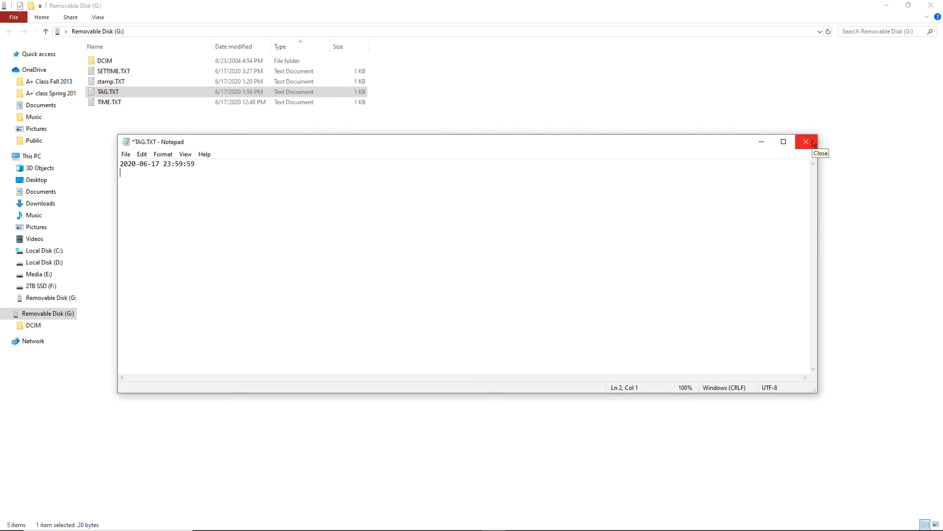
pyautogui.click(806, 142)
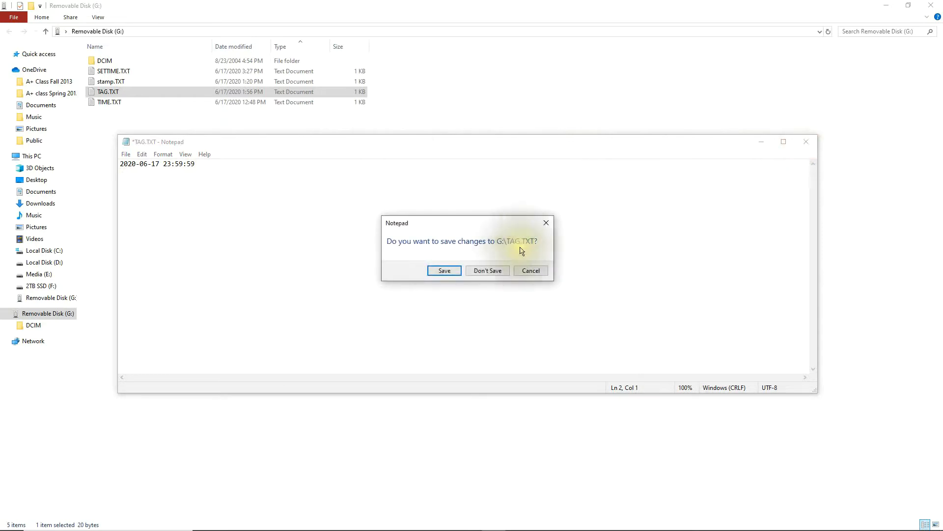
pyautogui.click(488, 270)
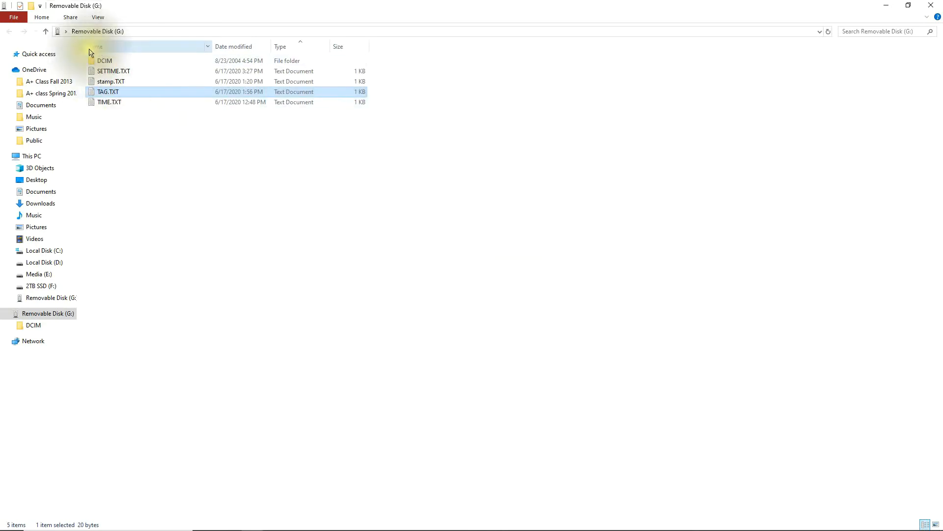
pyautogui.moveTo(108, 93)
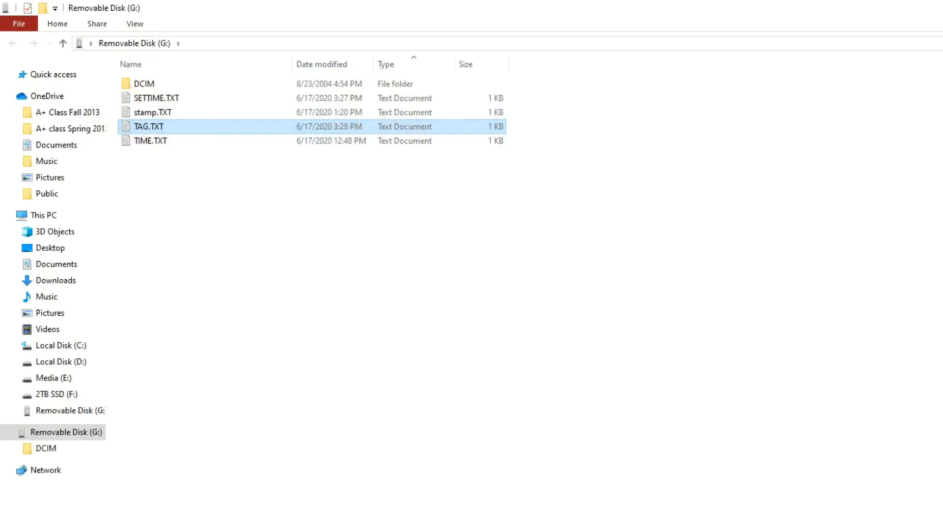
# Step: Select Removable Disk (G:) in the navigation pane and bring up its context menu
pyautogui.click(64, 432)
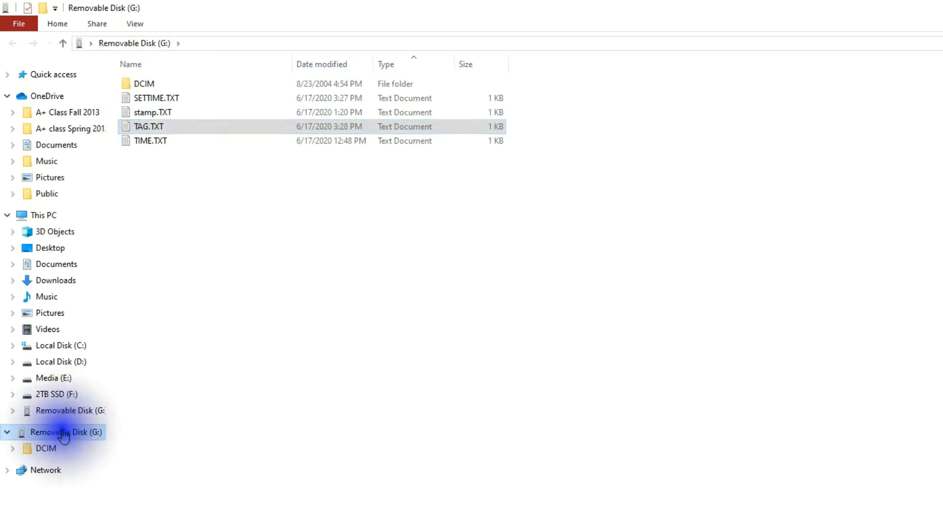
pyautogui.rightClick(66, 432)
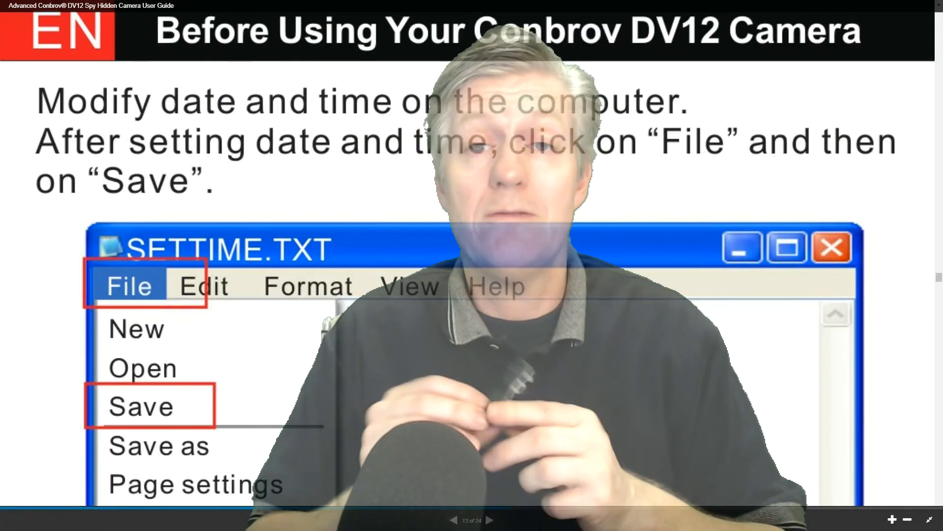
# Step: Go to the guide page showing the yyyy-mm-dd,hh:mm:ss format and yes/no loop option
pyautogui.click(490, 519)
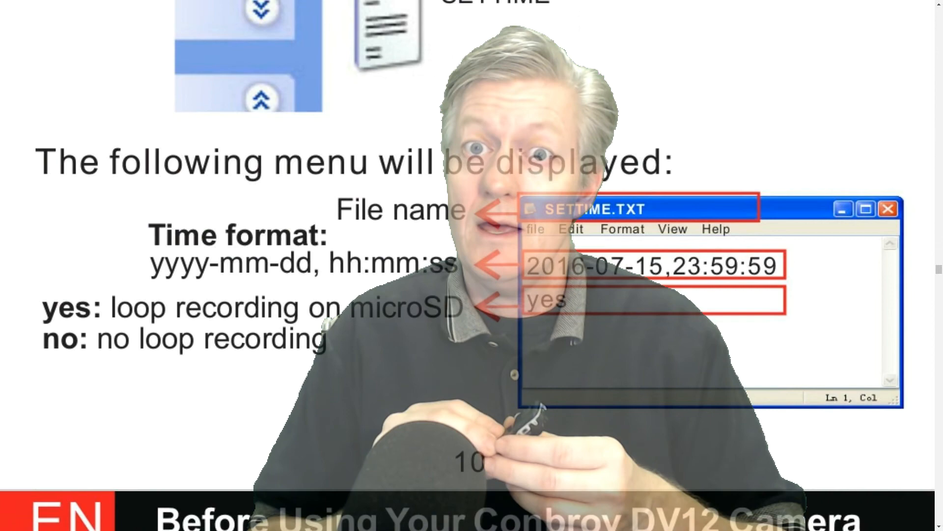